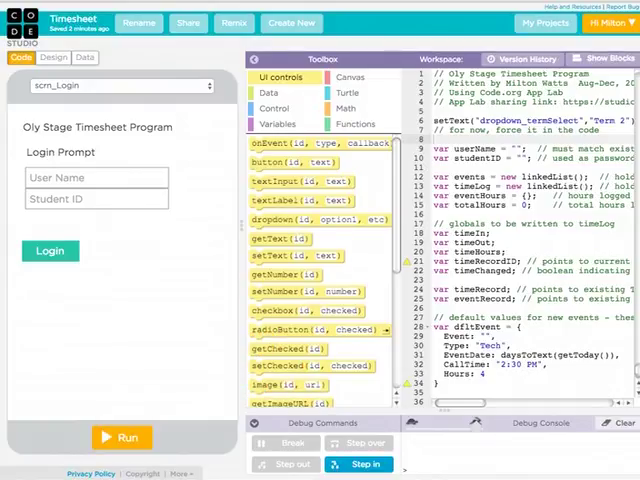
Show the TimeLog table's records via the Design and Data views
left_click(52, 56)
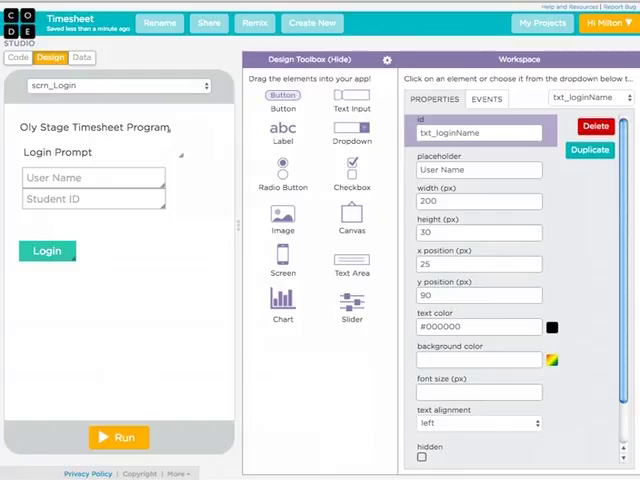
left_click(84, 56)
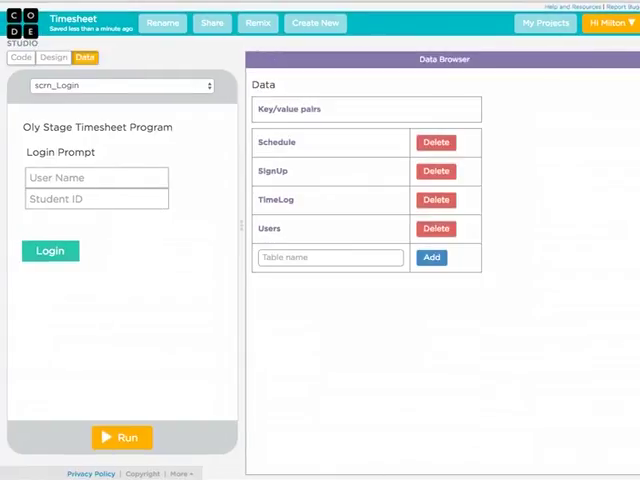
left_click(276, 200)
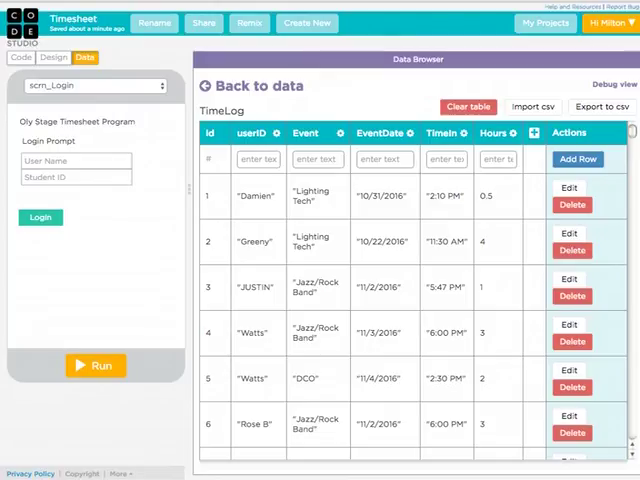
Run the Timesheet app so its login screen appears with name and student ID
left_click(204, 22)
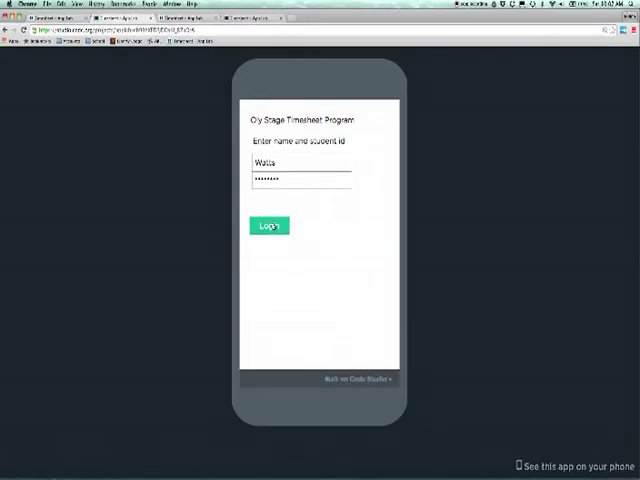
Log in, step through events to One Acts Tech and begin entering its hours
left_click(268, 224)
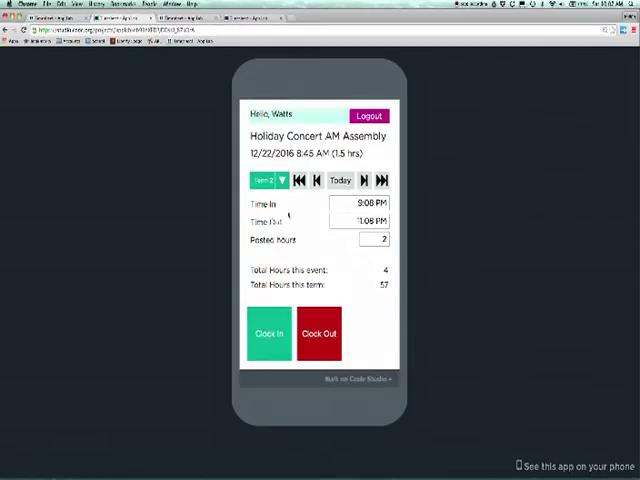
left_click(366, 180)
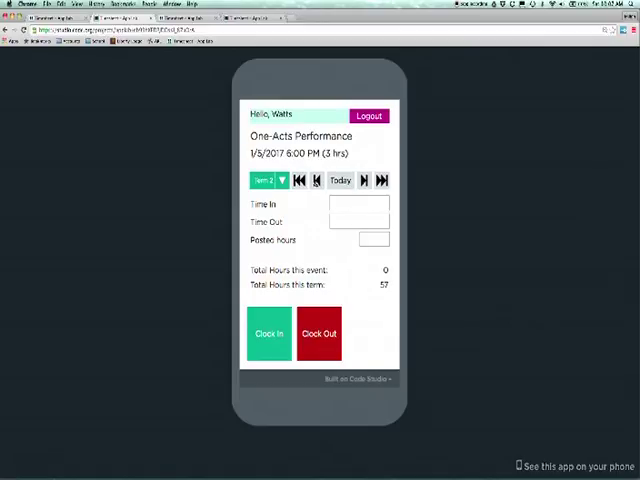
left_click(300, 180)
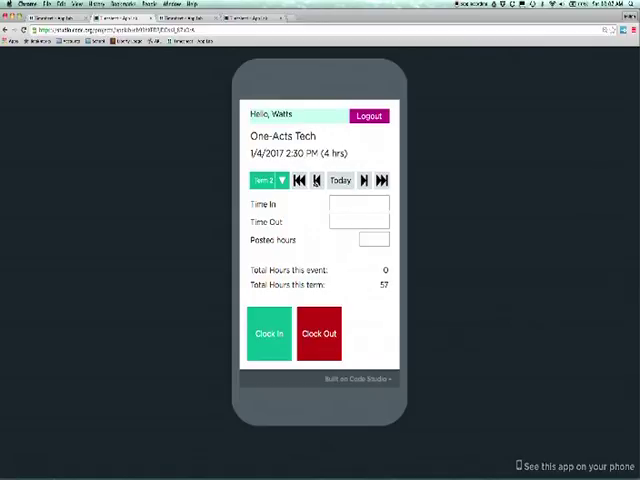
mouse_move(316, 204)
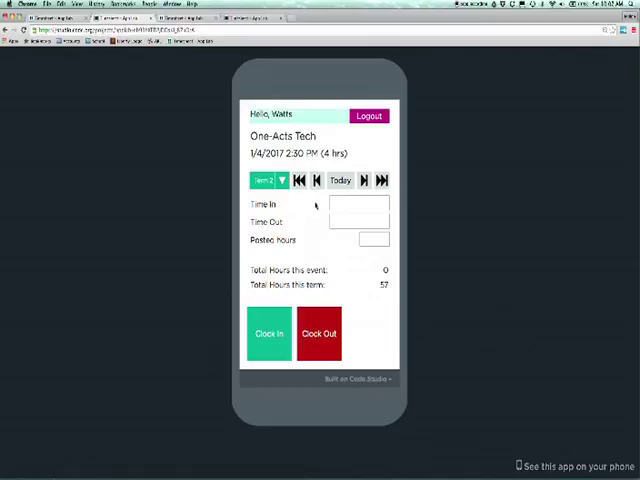
mouse_move(310, 216)
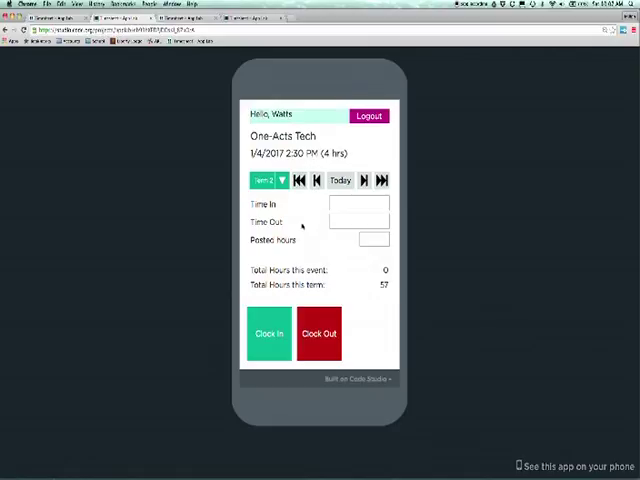
left_click(268, 332)
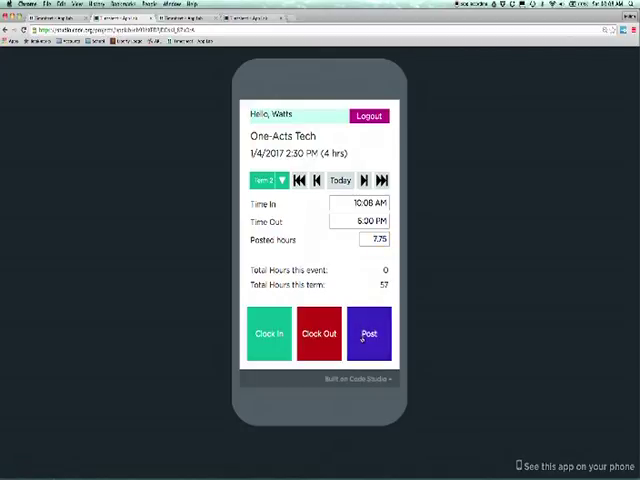
Post the 10:00 AM to 5:00 PM shift for One Acts Tech
left_click(370, 332)
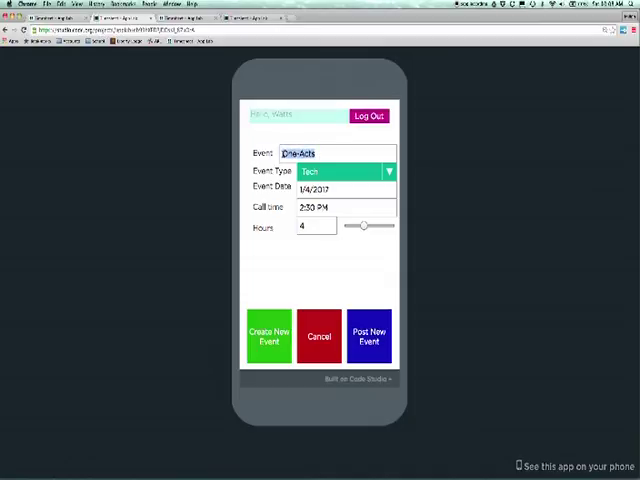
Enter 'Other Event' and scroll the source down to the node and linkedList functions
type("Other Event")
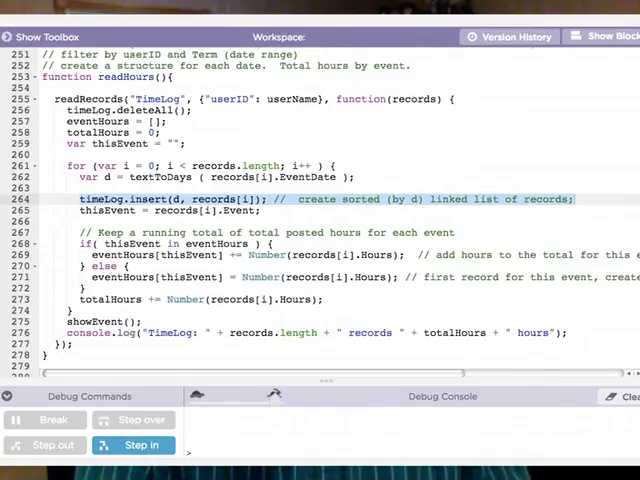
scroll("down", 3)
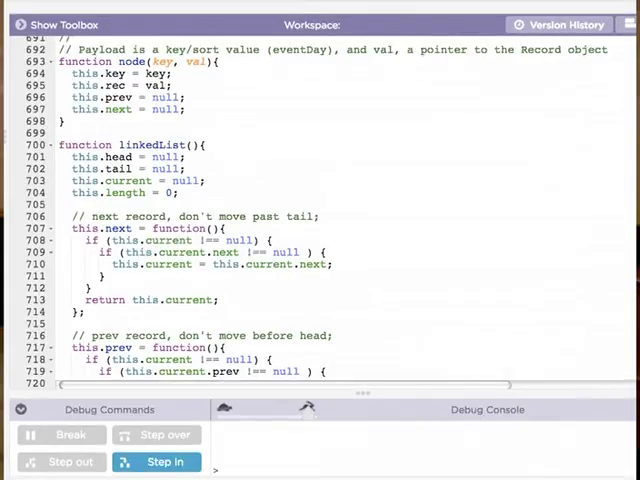